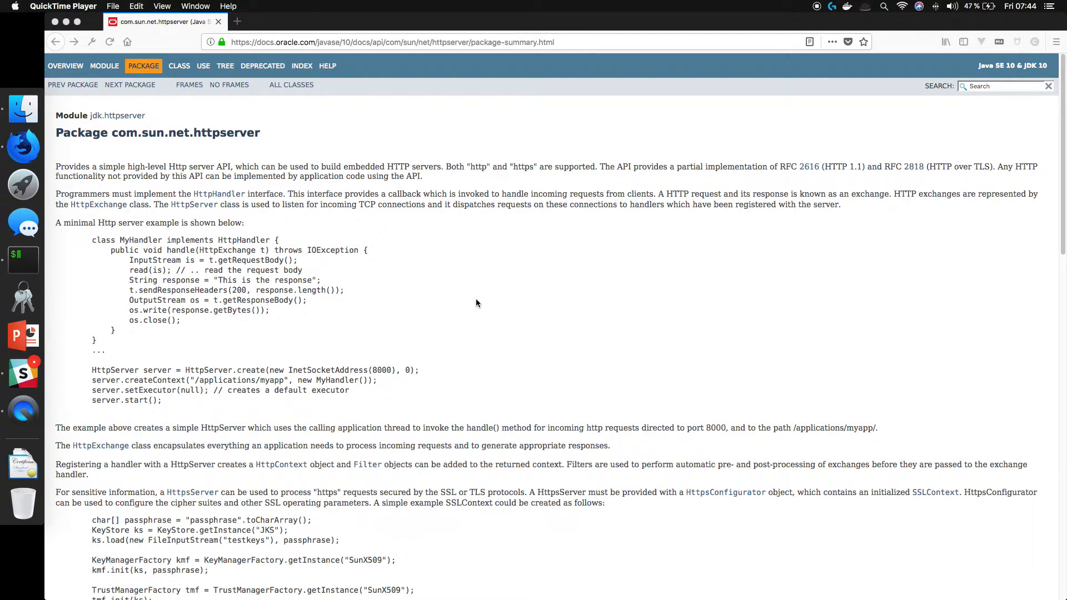
mouse_move(381, 284)
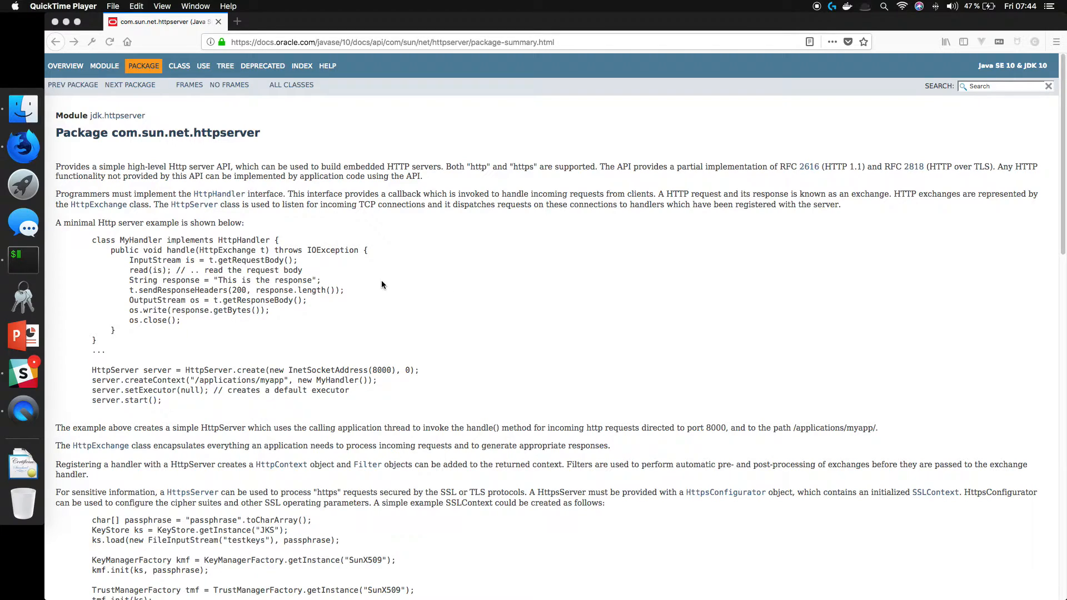
mouse_move(371, 168)
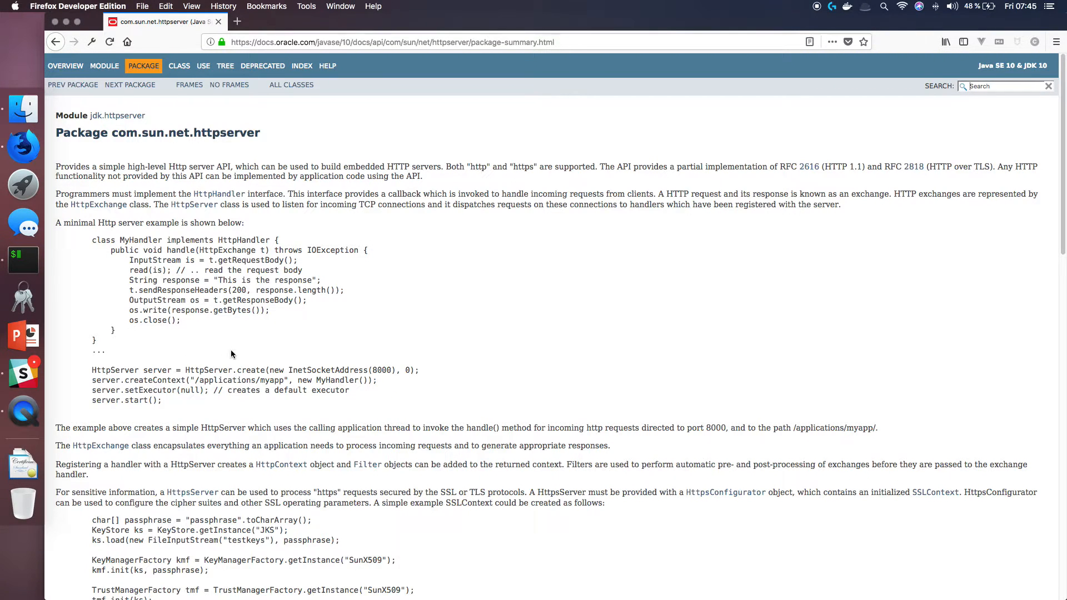
Step: Scroll through the browser page, then switch to the iTerm2 window showing SimpleServer.java in Neovim
scroll("down", 3)
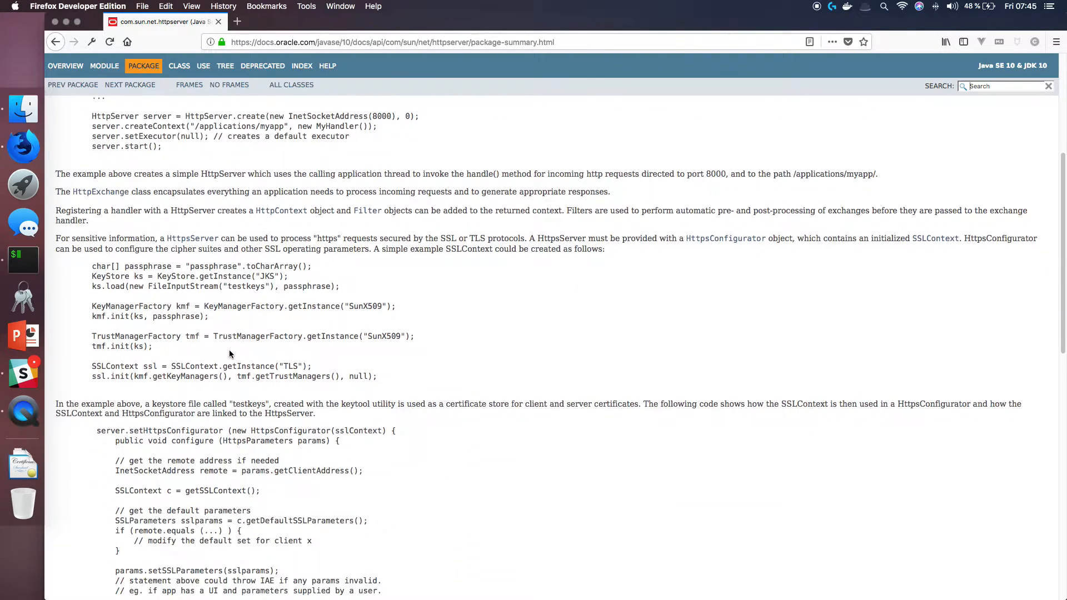
scroll("up", 3)
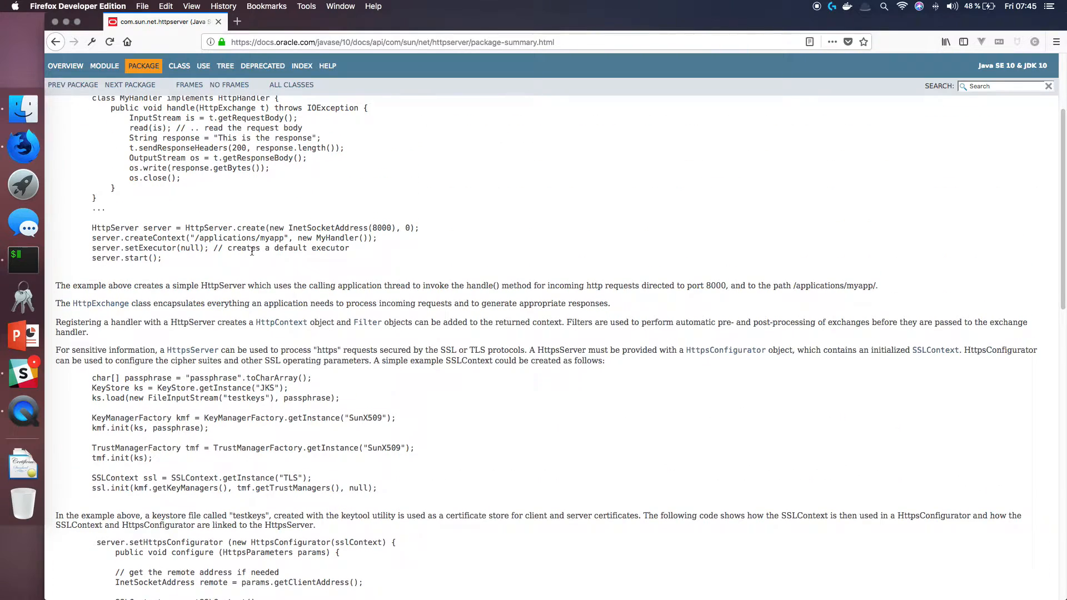
scroll("up", 3)
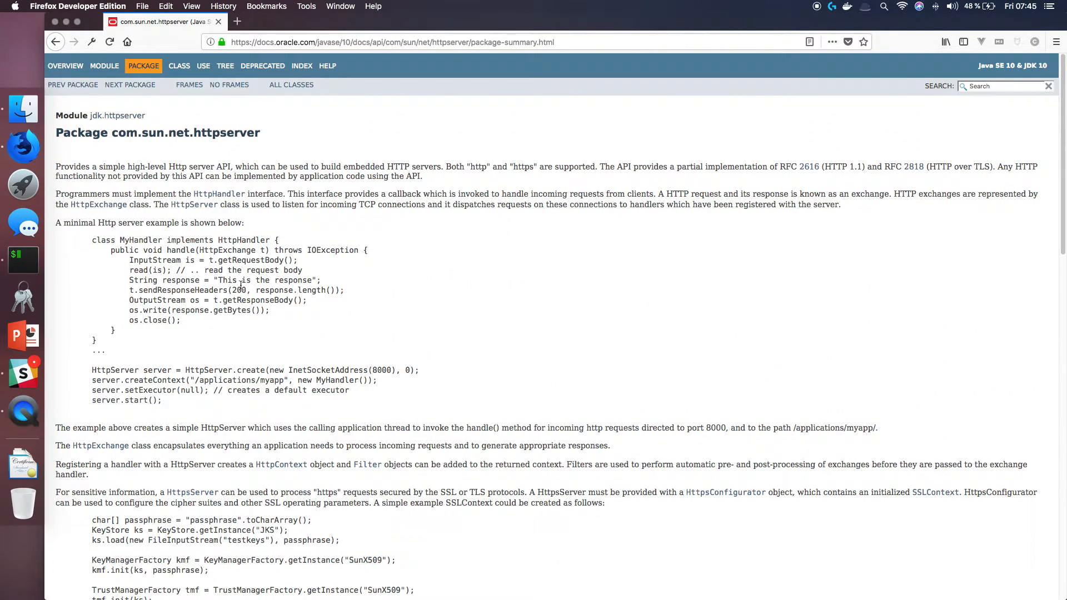
scroll("down", 3)
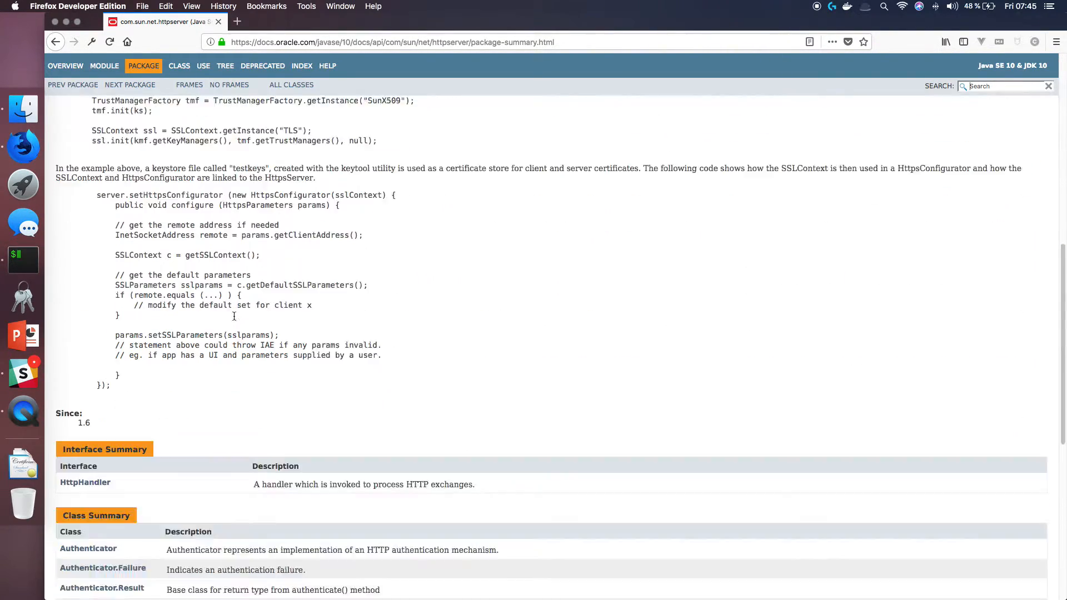
scroll("down", 3)
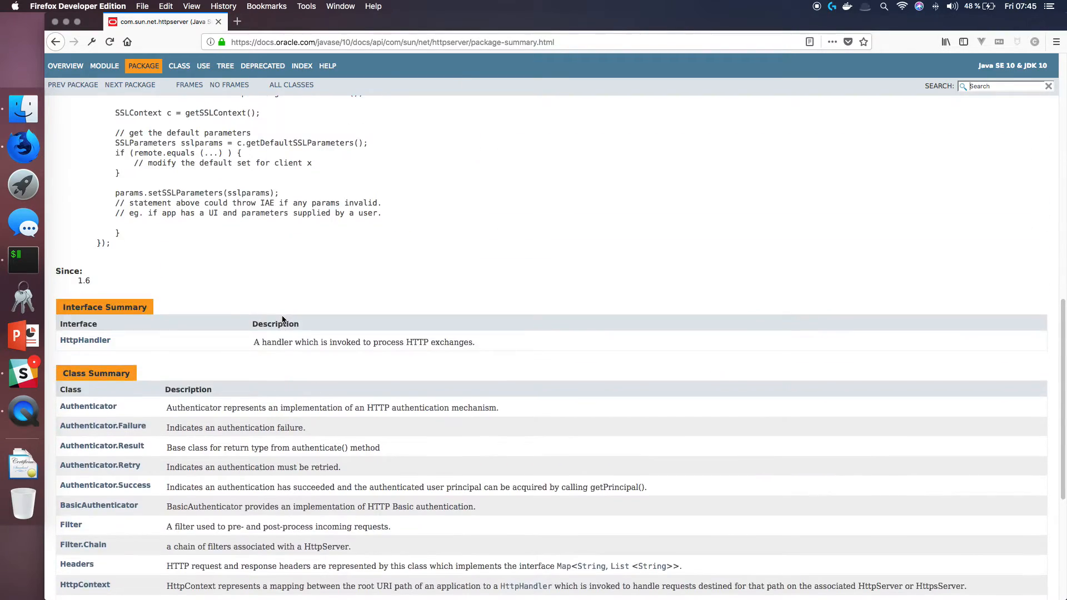
scroll("up", 3)
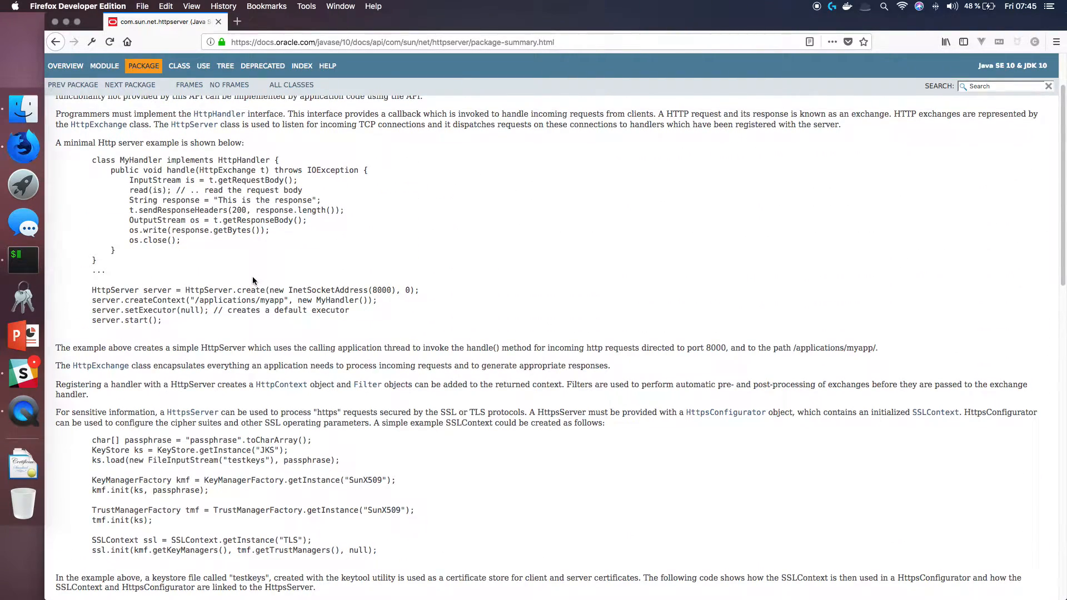
scroll("up", 3)
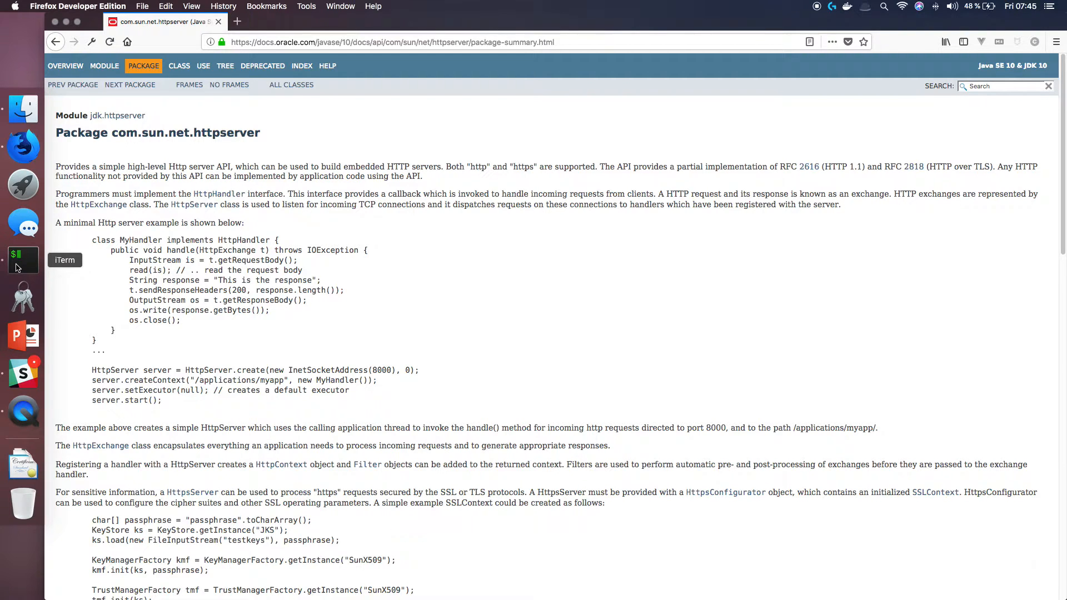
left_click(23, 261)
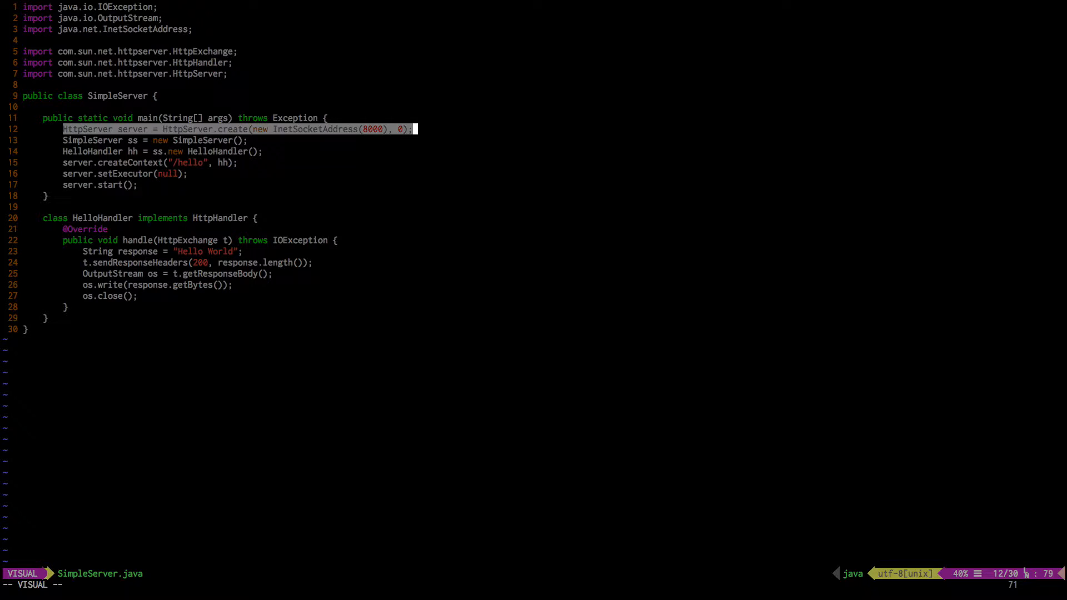
Step: Highlight the lines creating the server on 8000, the HelloHandler instance, and the /hello context
key("Escape")
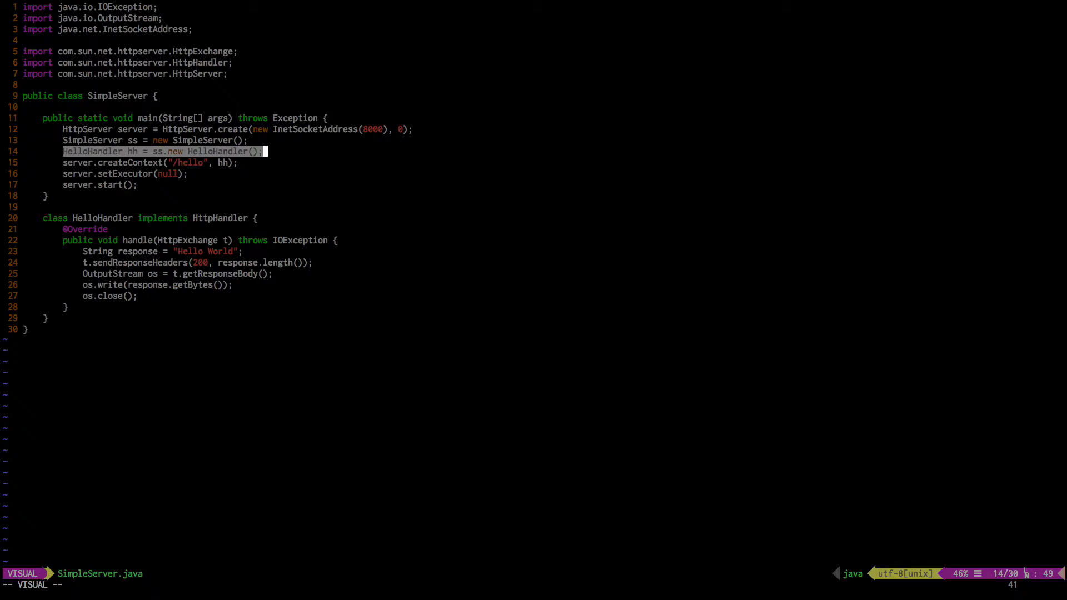
key("Escape")
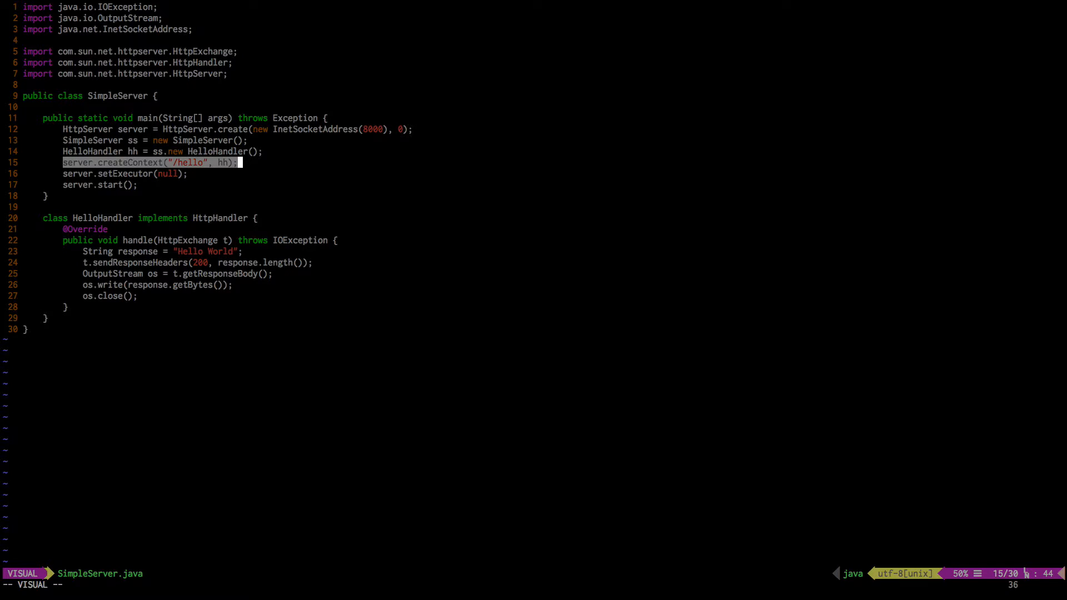
key("Escape")
type("c")
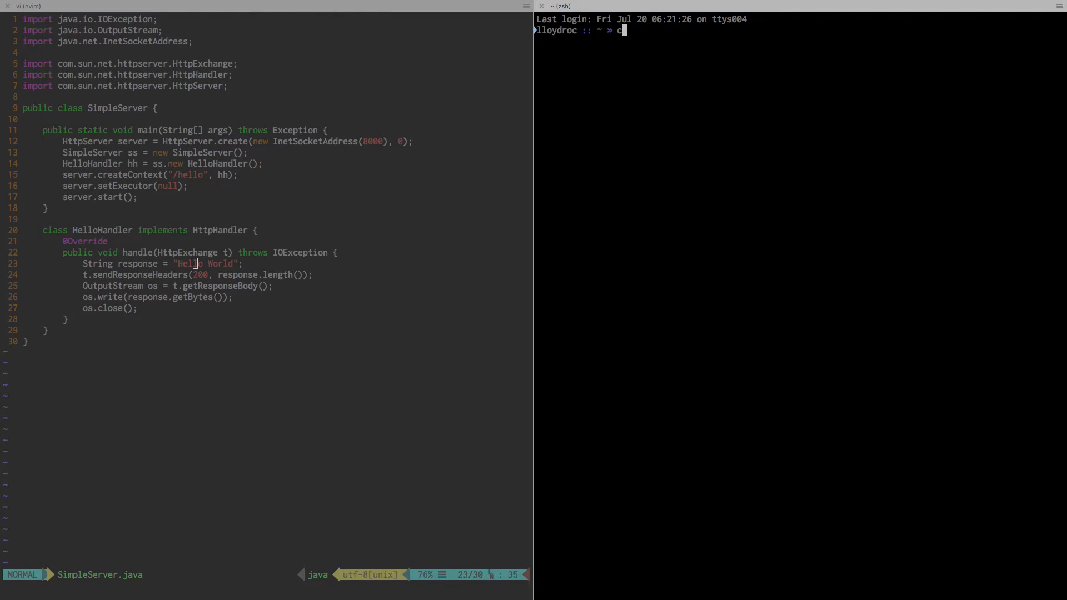
Step: Change into examples/java/simpleserver and search the shell history for earlier javac commands
type("d examples/java/simpleserver")
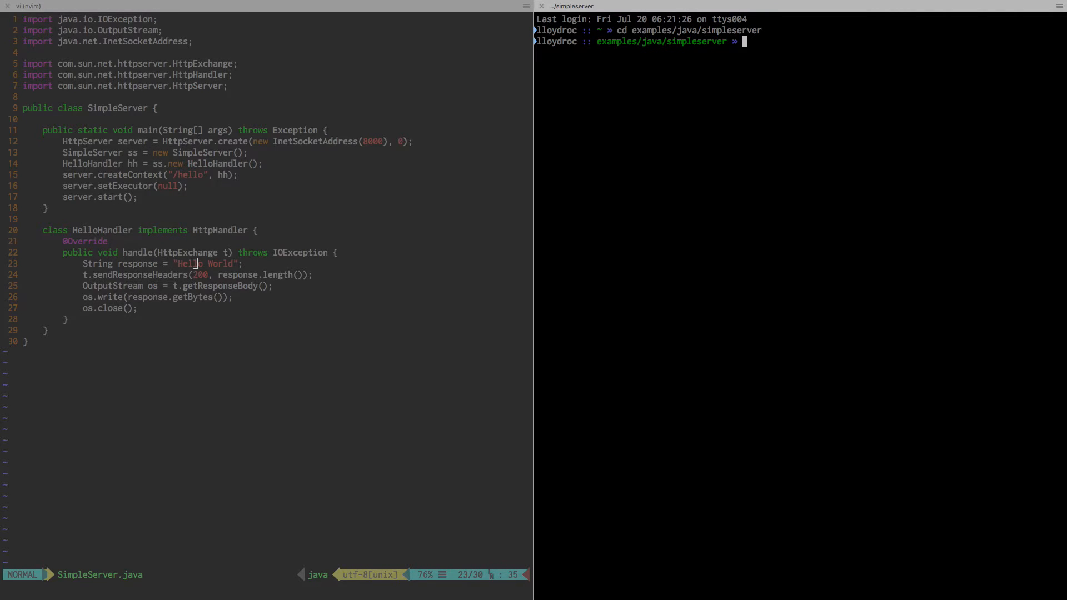
type("histo")
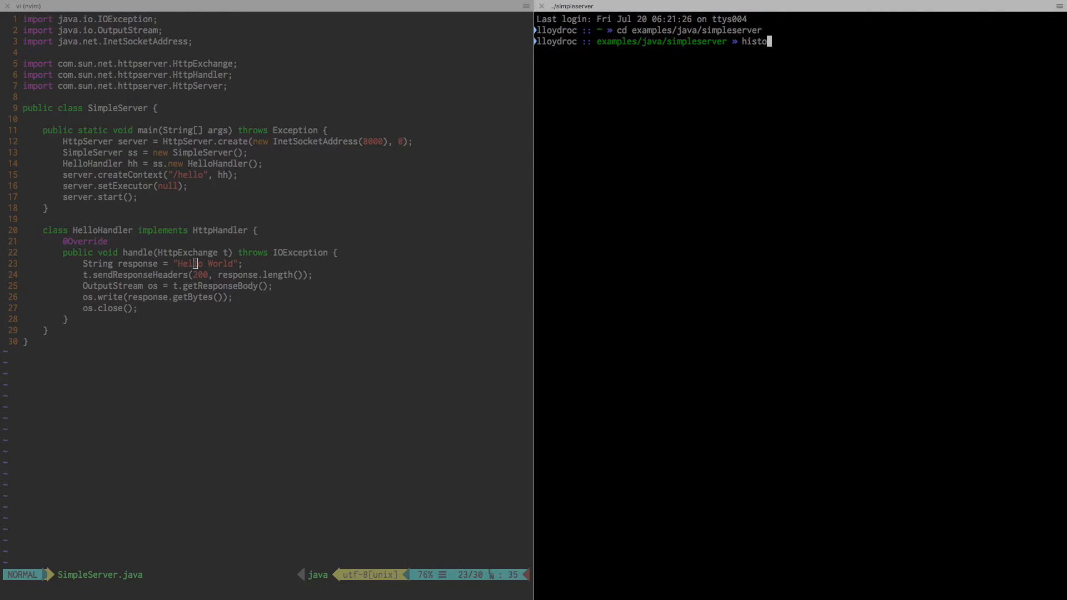
key("Return")
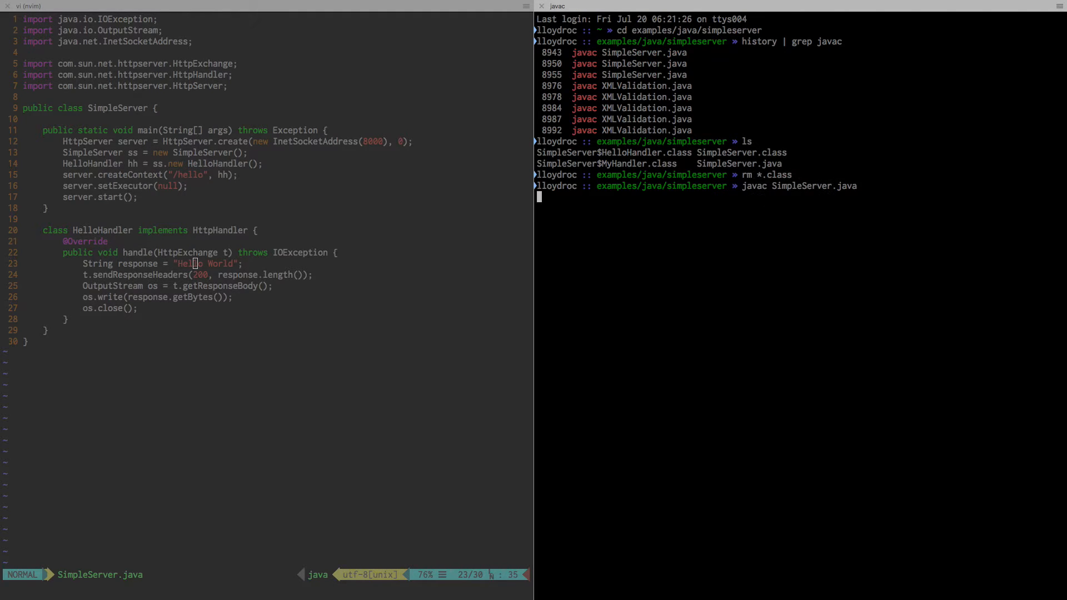
Step: Compile SimpleServer.java with javac and start it with java SimpleServer
key("Return")
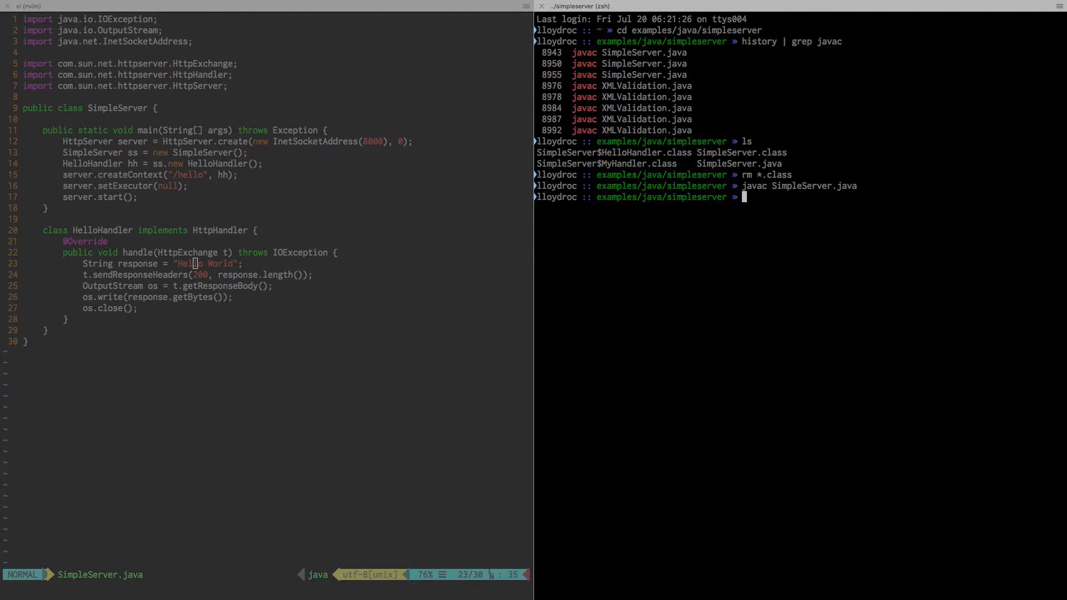
type("java SimpleServer")
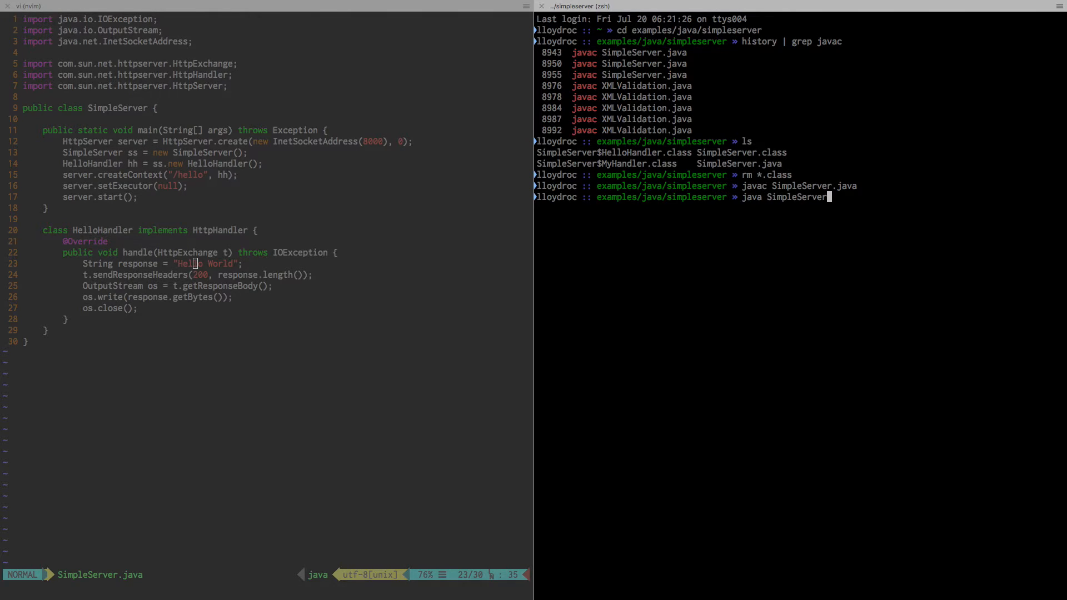
key("Return")
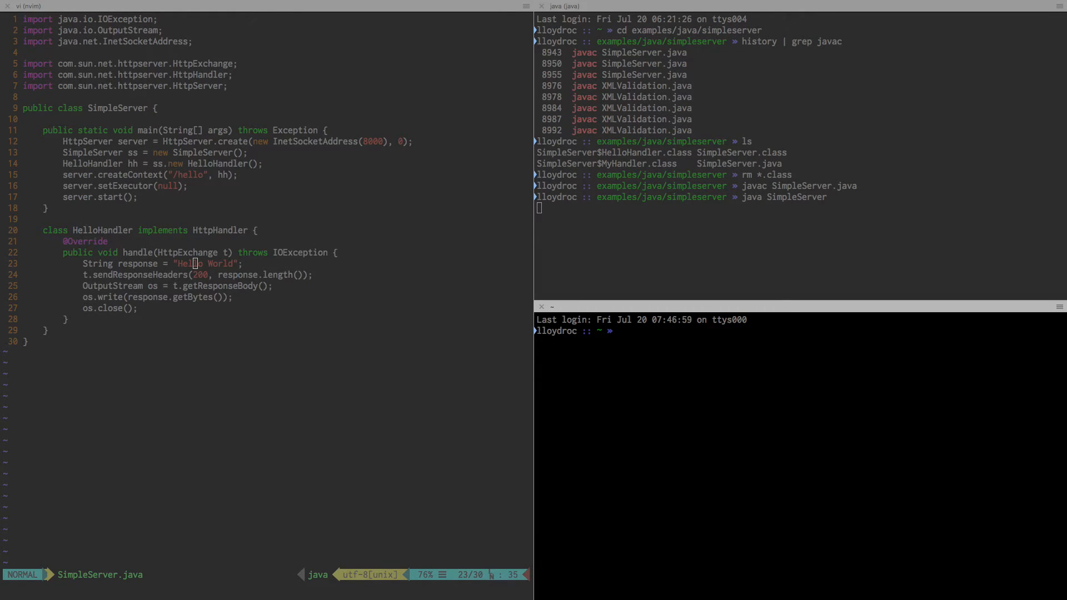
Step: Move the new shell pane into examples/java/simpleserver
type("cd examples/")
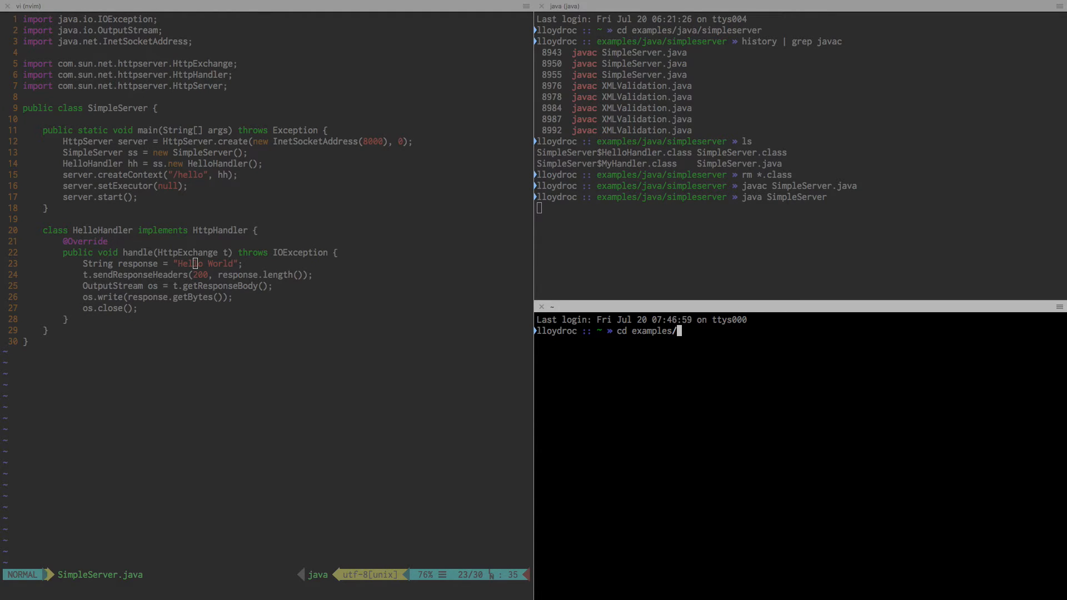
type("java/simpleserver/")
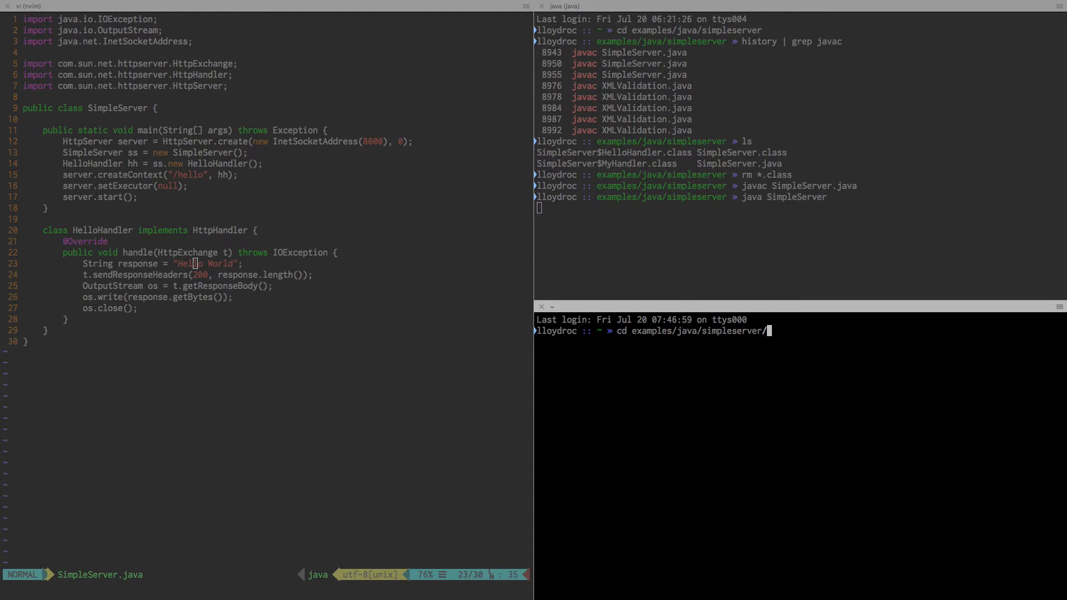
key("Return")
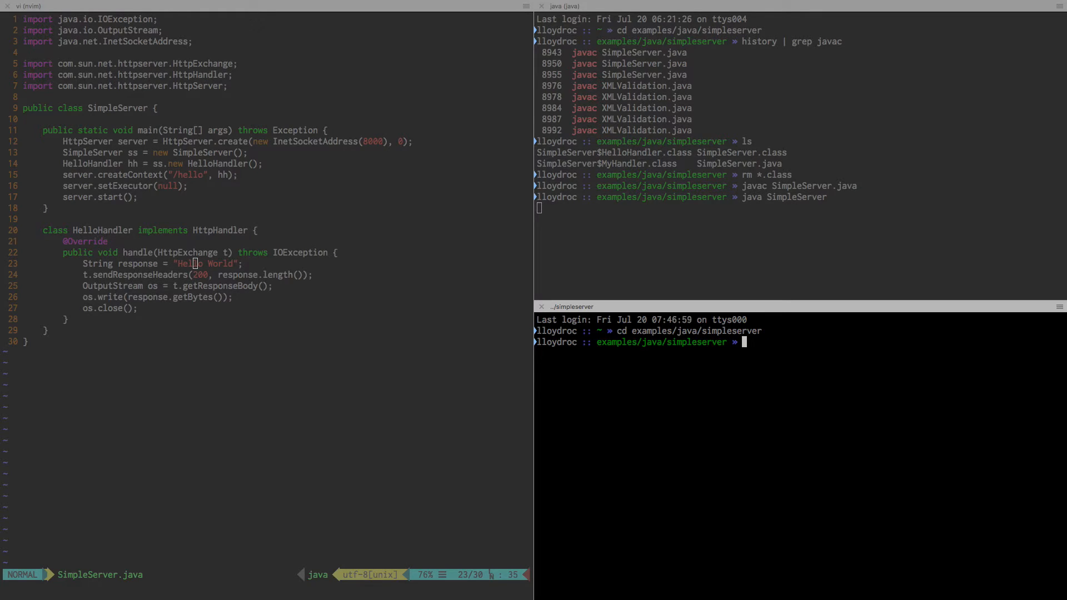
Step: Run curl localhost:8000/hello against the running server, returning Hello World
type("curl localhost")
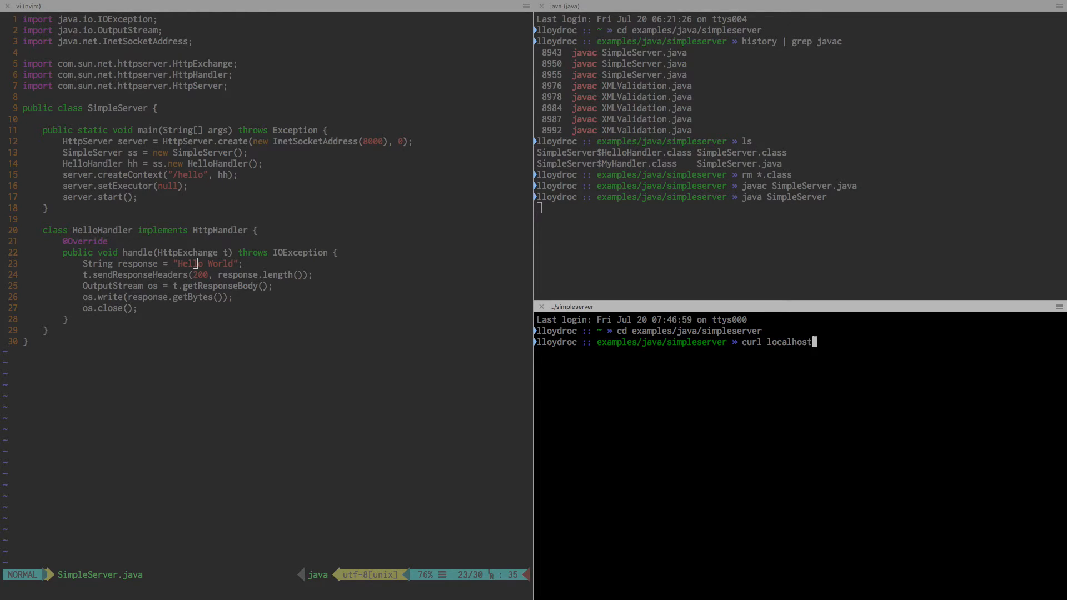
type(":8000/")
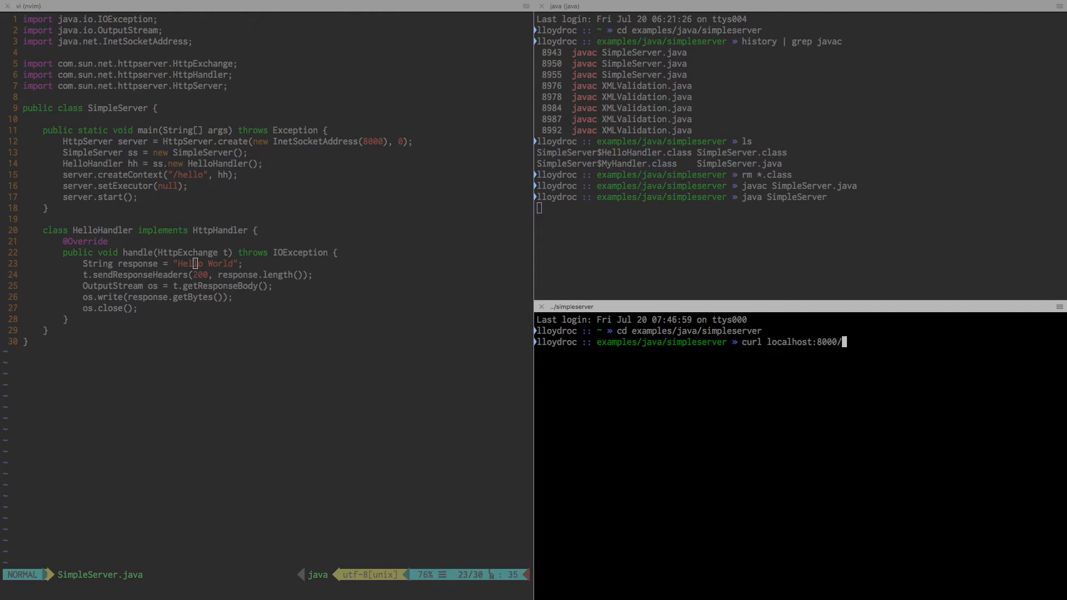
key("Return")
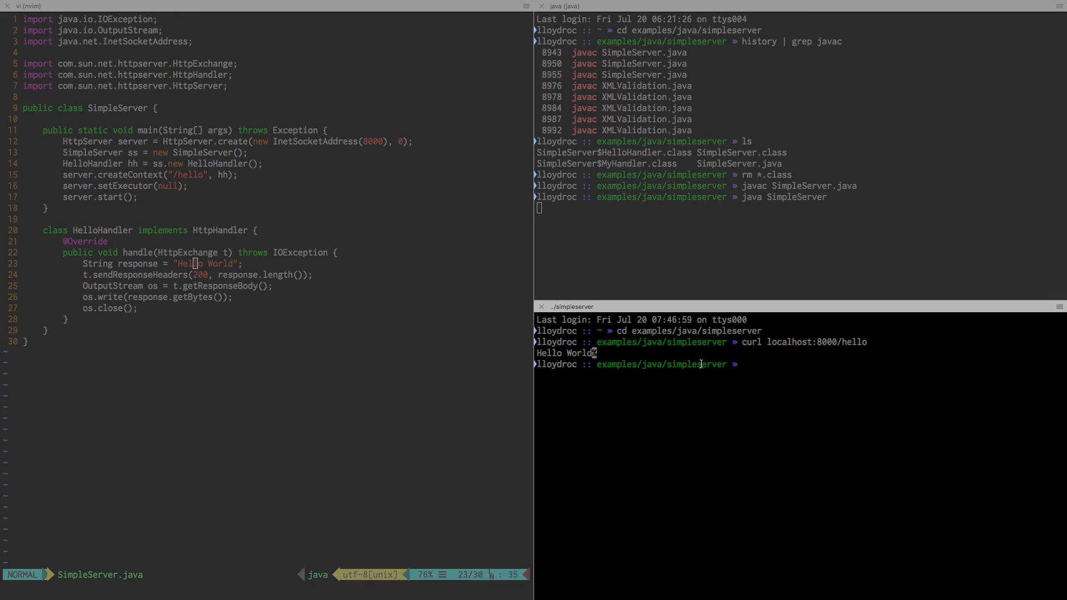
mouse_move(229, 130)
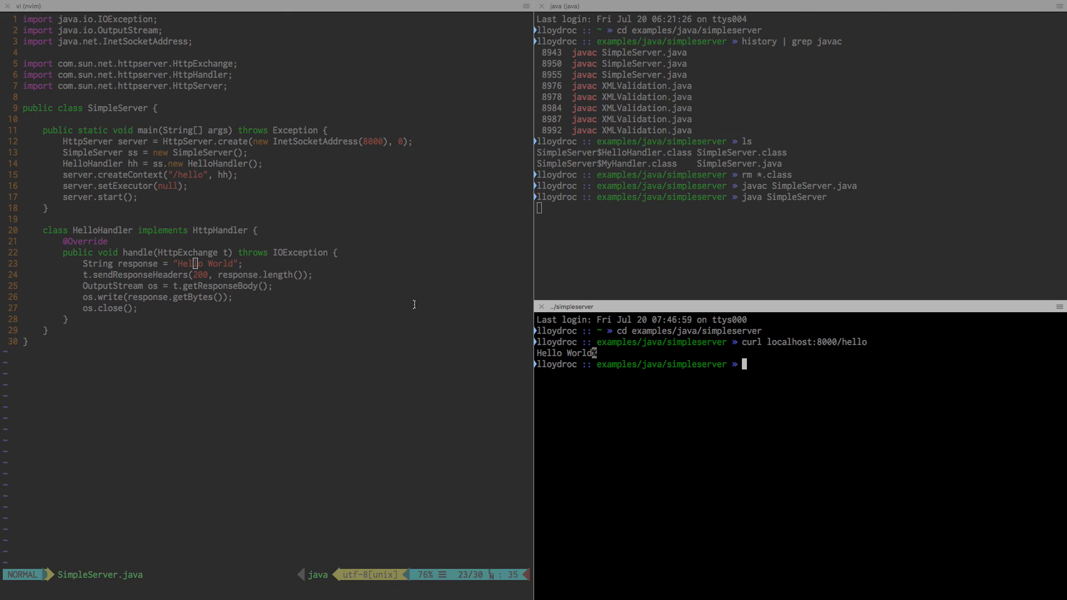
mouse_move(514, 248)
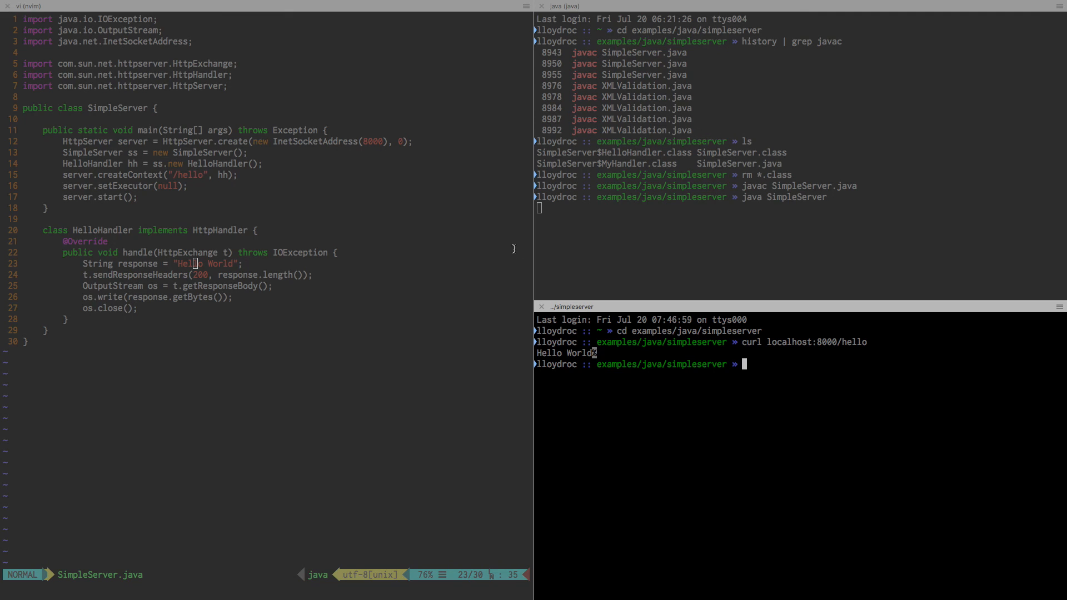